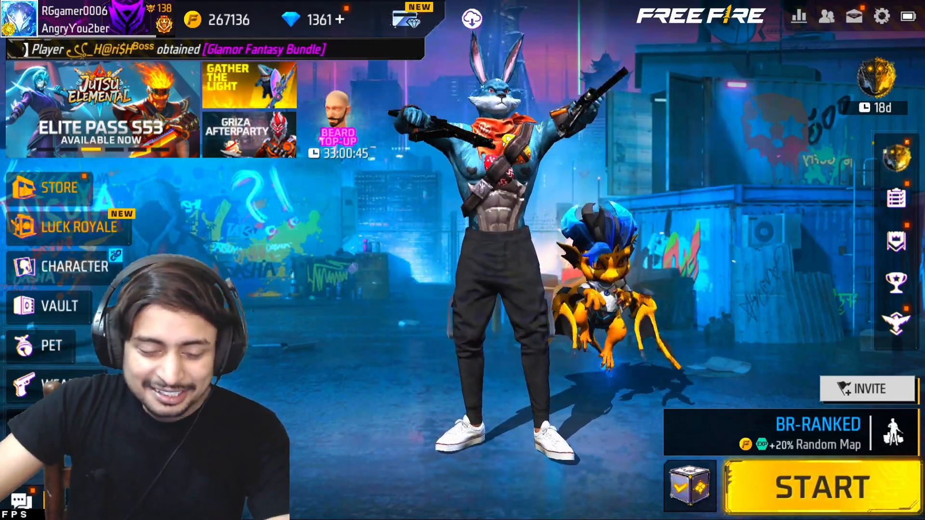
- Leave the Free Fire lobby for the Amazon.in home page with the search box focused
click(12, 509)
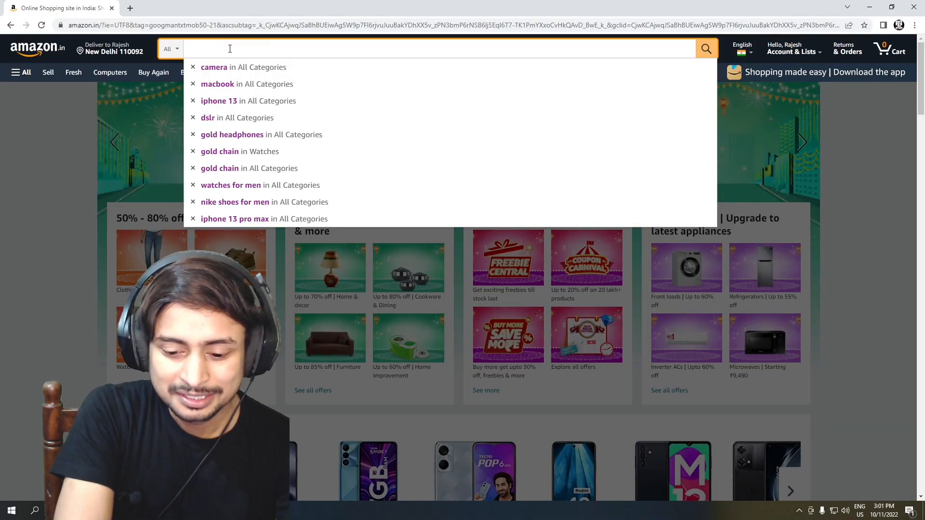
- Search Amazon.in for the iPhone 13 to list iPhone 13 Mini results
text(i pho)
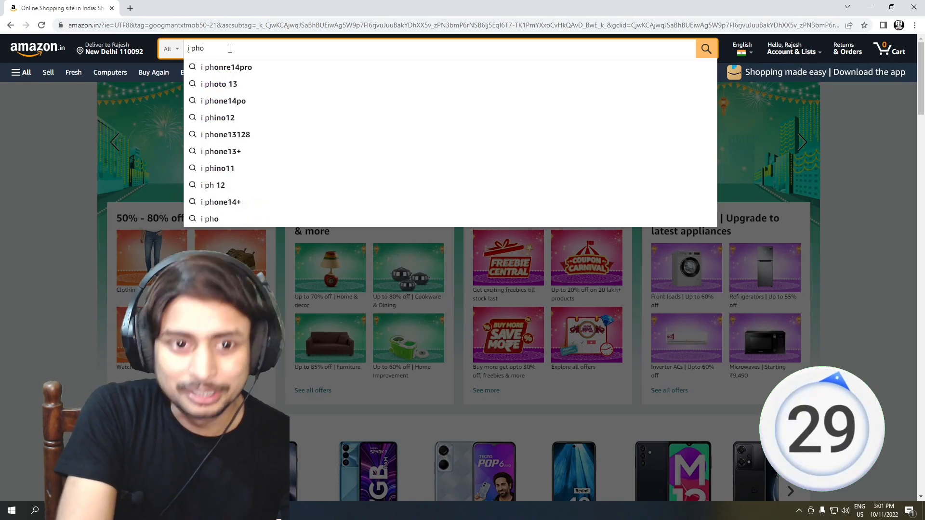
click(221, 84)
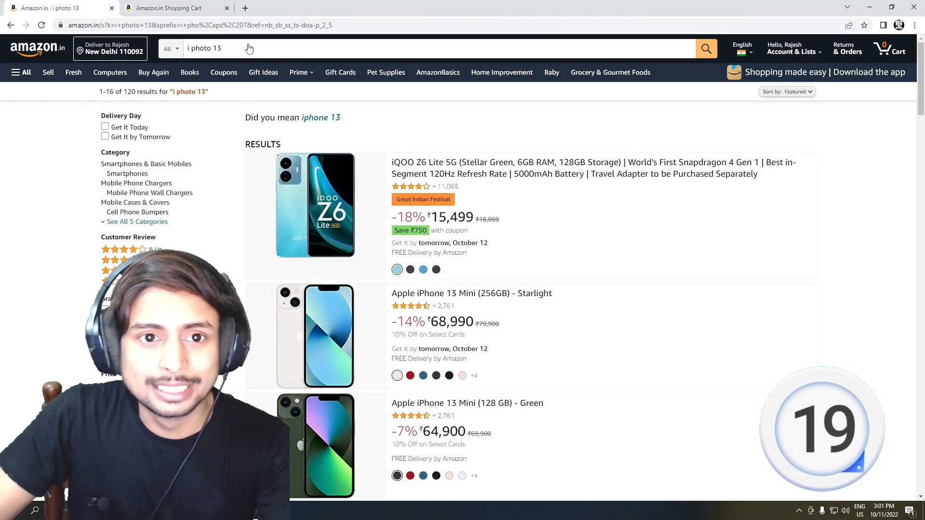
- Search for macbook and add the Acer Aspire 5 gaming laptop to the cart
text(ma)
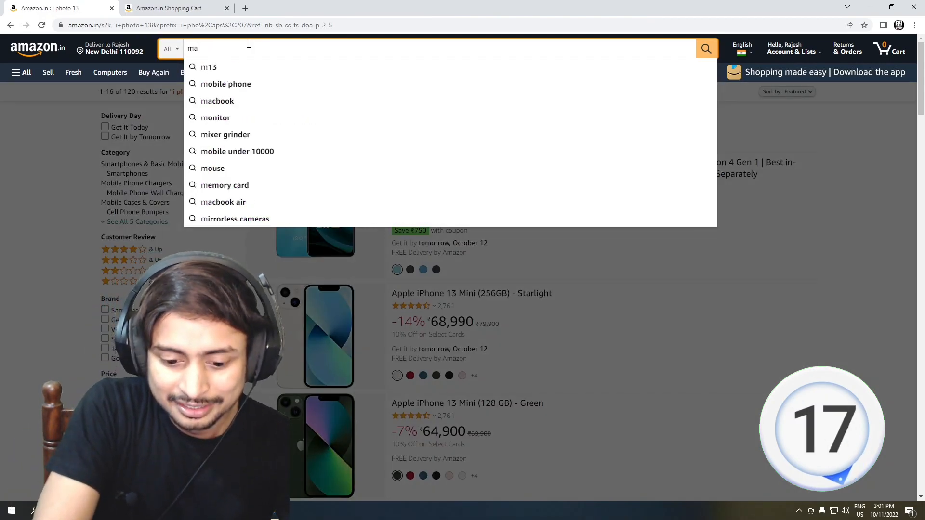
click(217, 100)
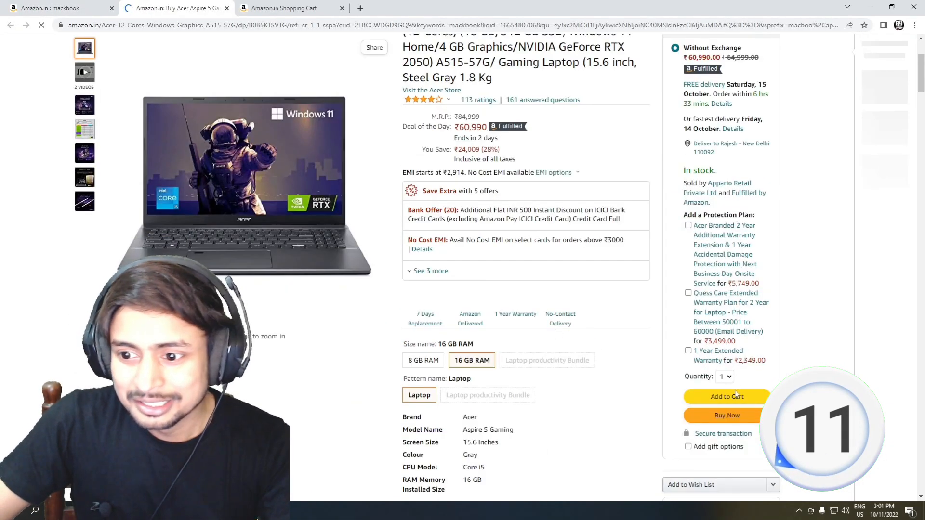
click(56, 7)
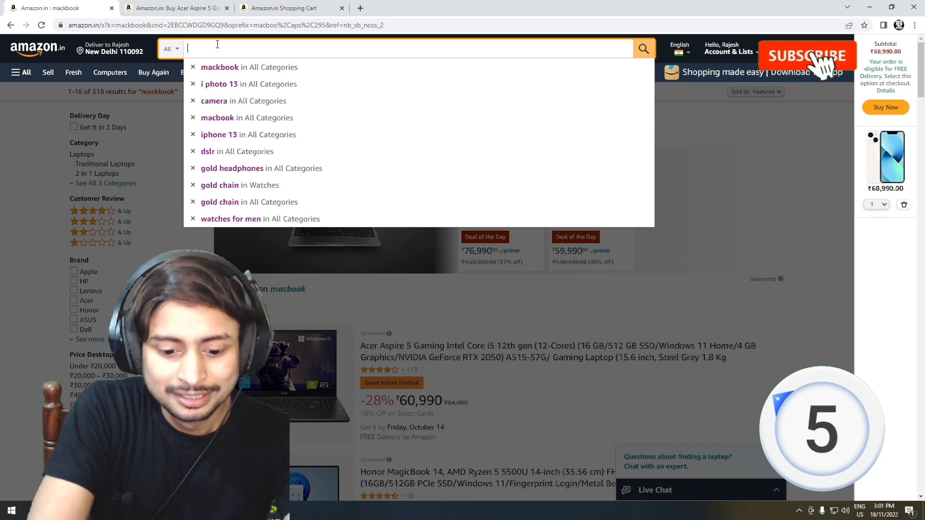
- Search dslr and add the Canon EOS 200D II camera, bringing the cart to ₹1,85,970
click(208, 152)
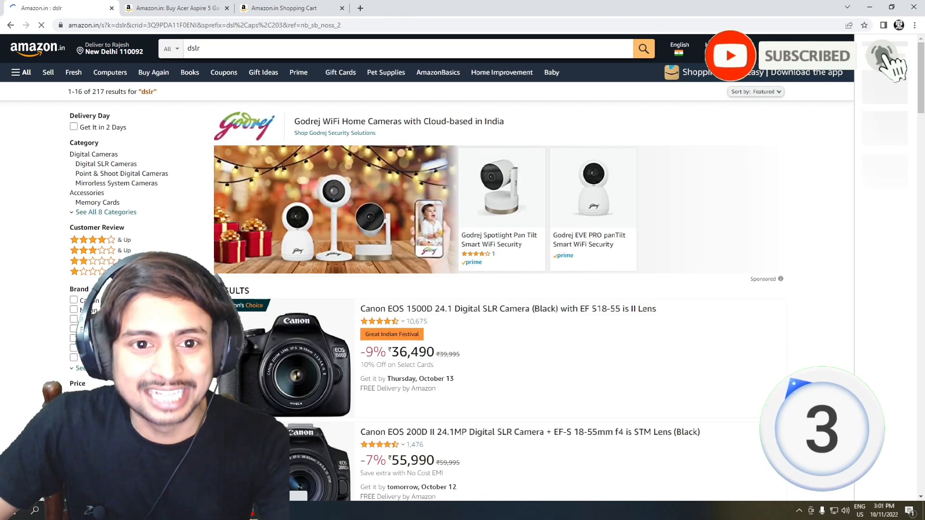
click(530, 432)
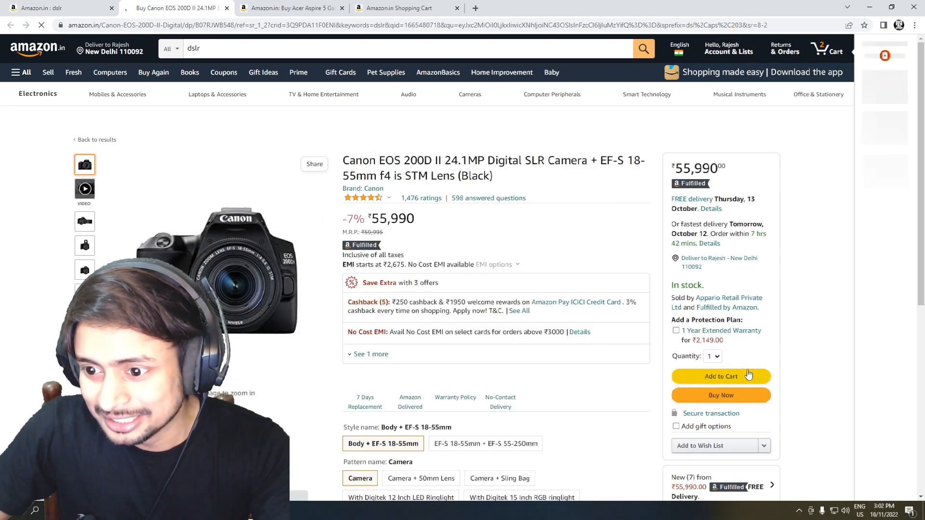
click(721, 376)
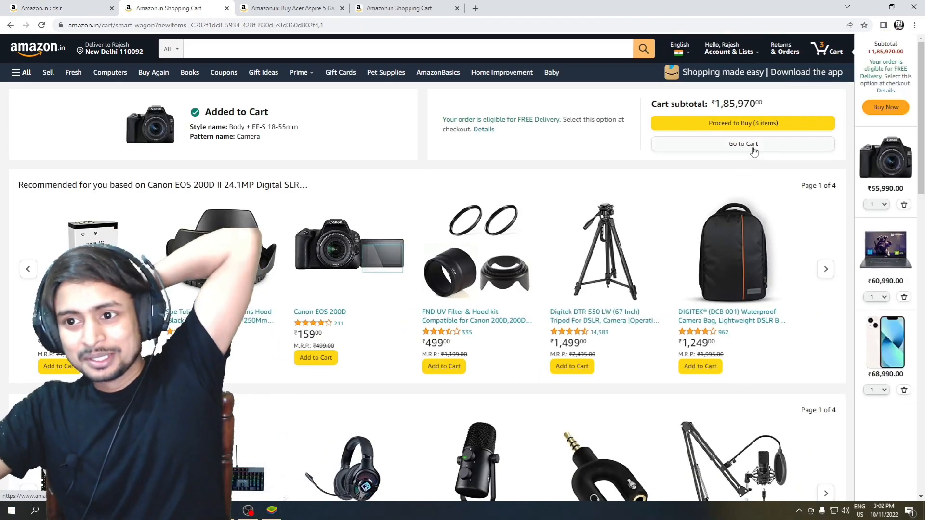
- Review the three-item Shopping Cart with the camera, laptop and iPhone 13 Mini
click(743, 143)
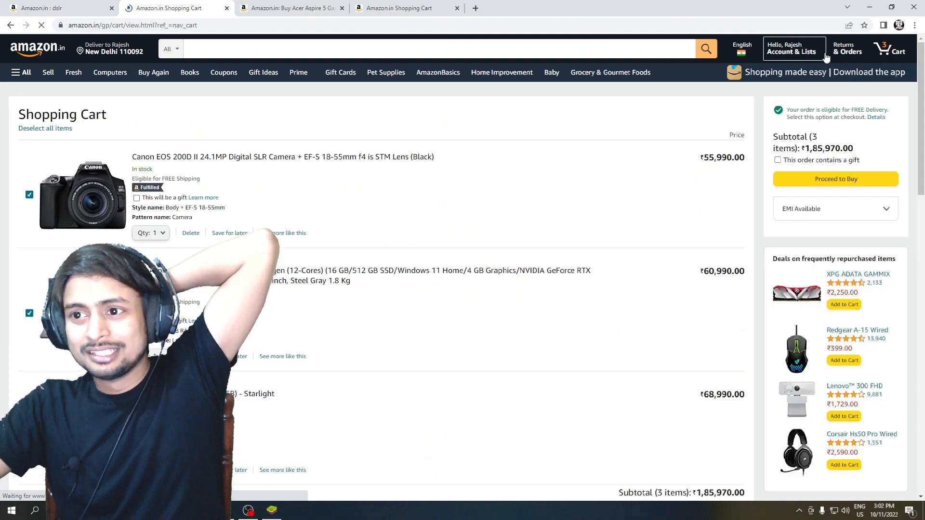
scroll(down, 3)
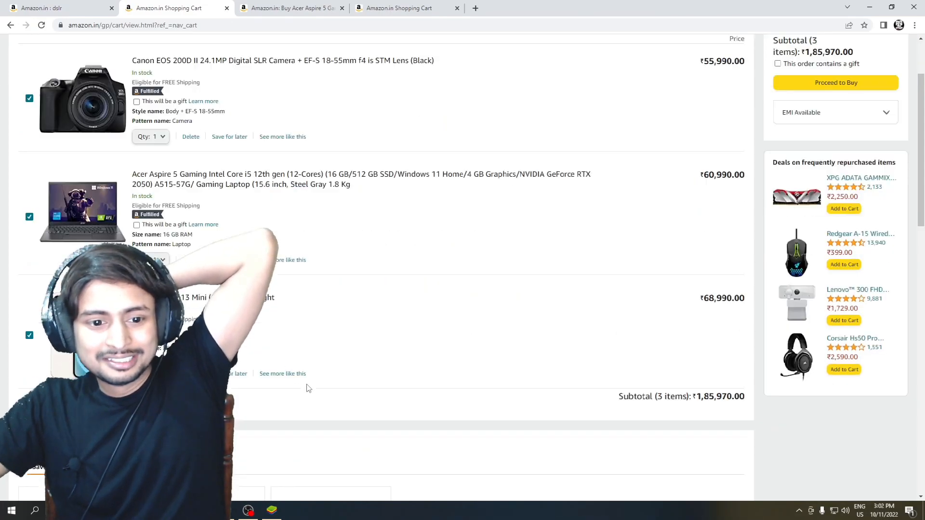
scroll(down, 3)
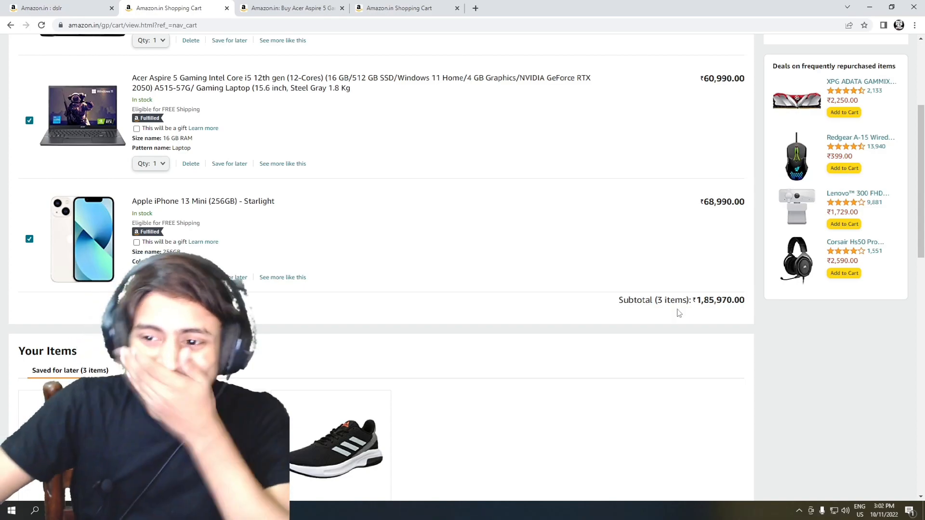
scroll(up, 3)
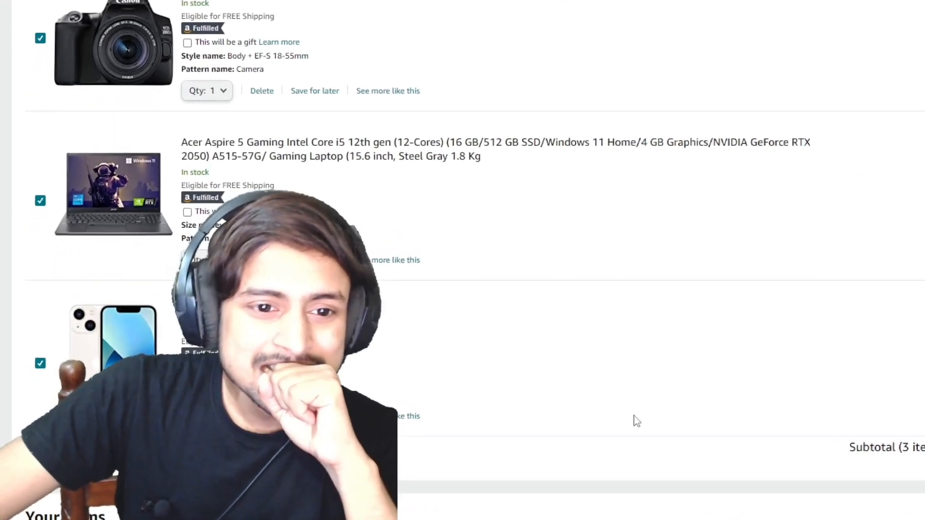
scroll(down, 3)
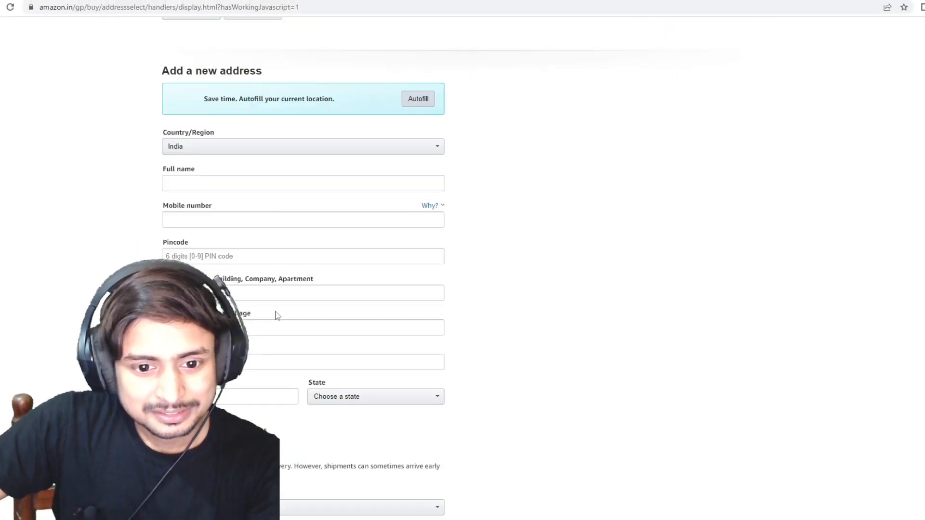
- Scroll the checkout delivery address page showing the saved address and new-address form
scroll(down, 3)
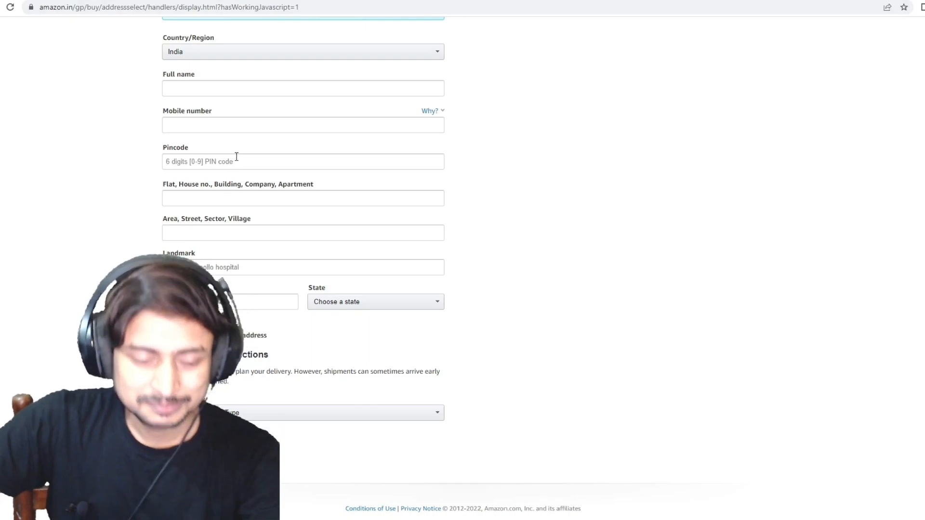
scroll(up, 3)
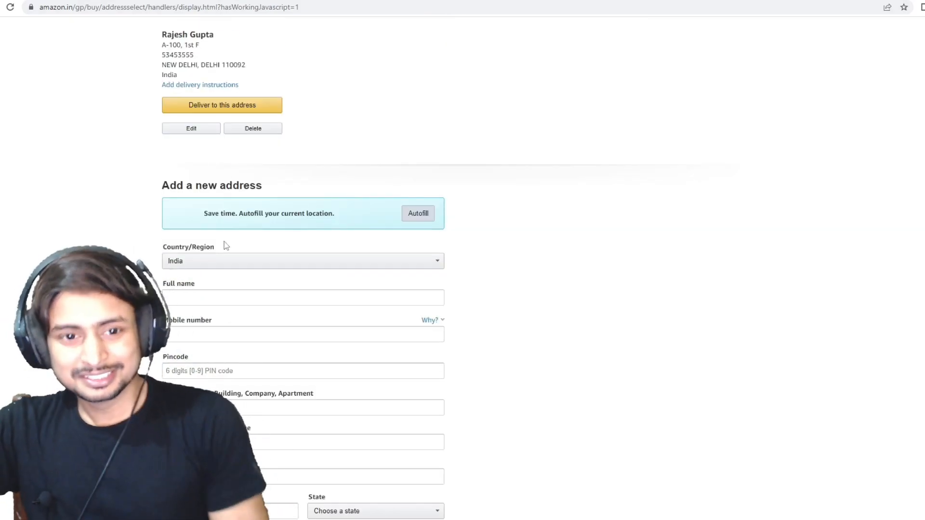